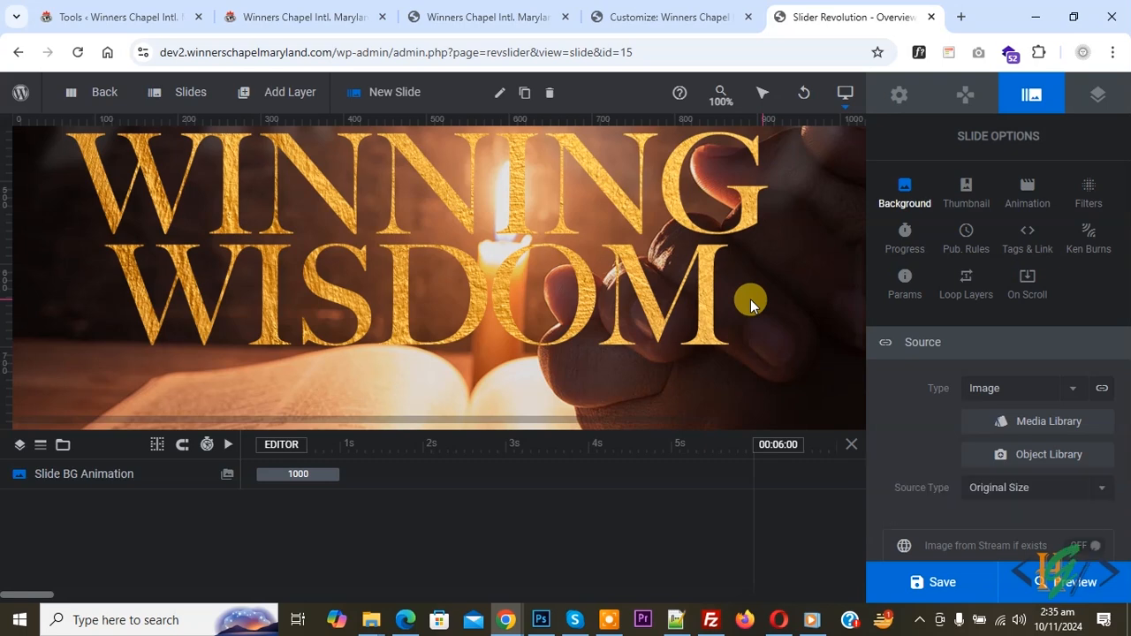
mouse_move(663, 268)
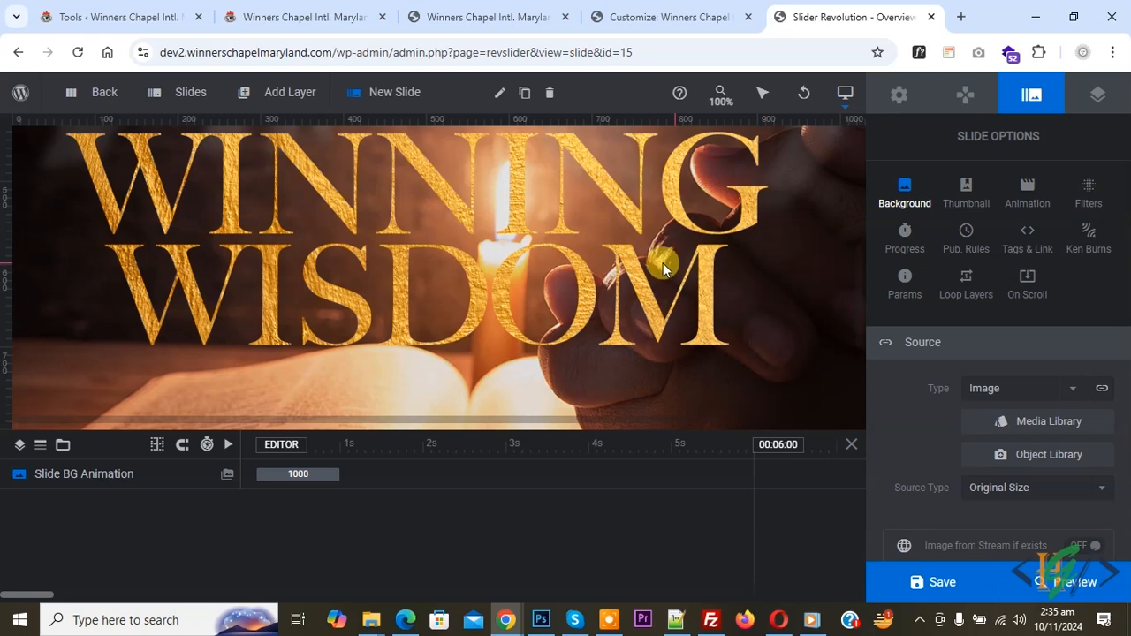
mouse_move(522, 298)
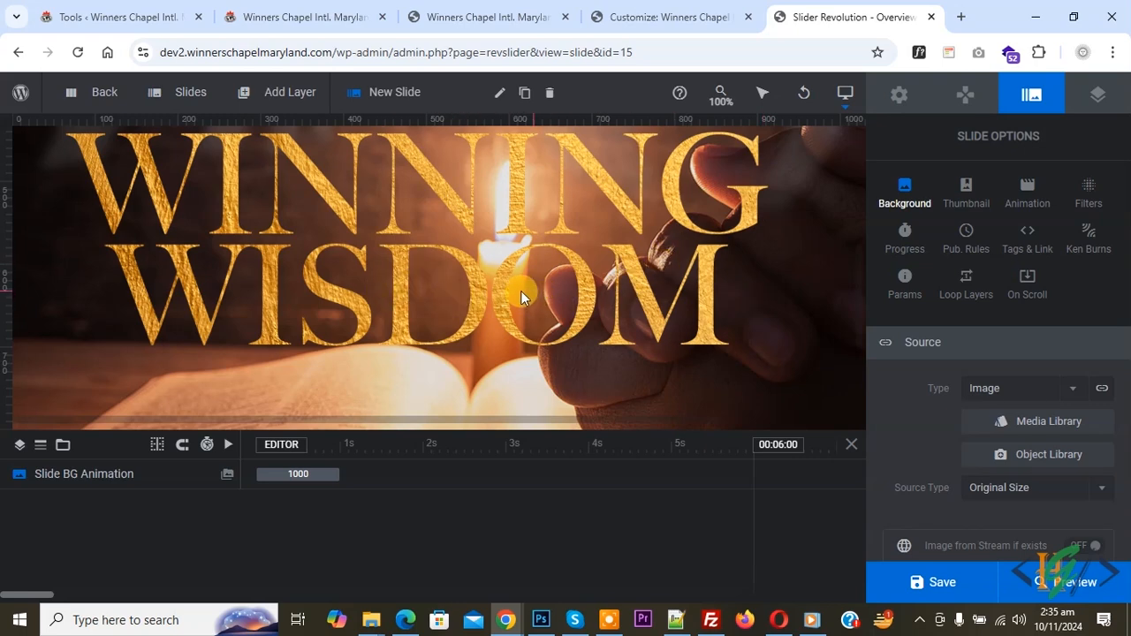
mouse_move(534, 293)
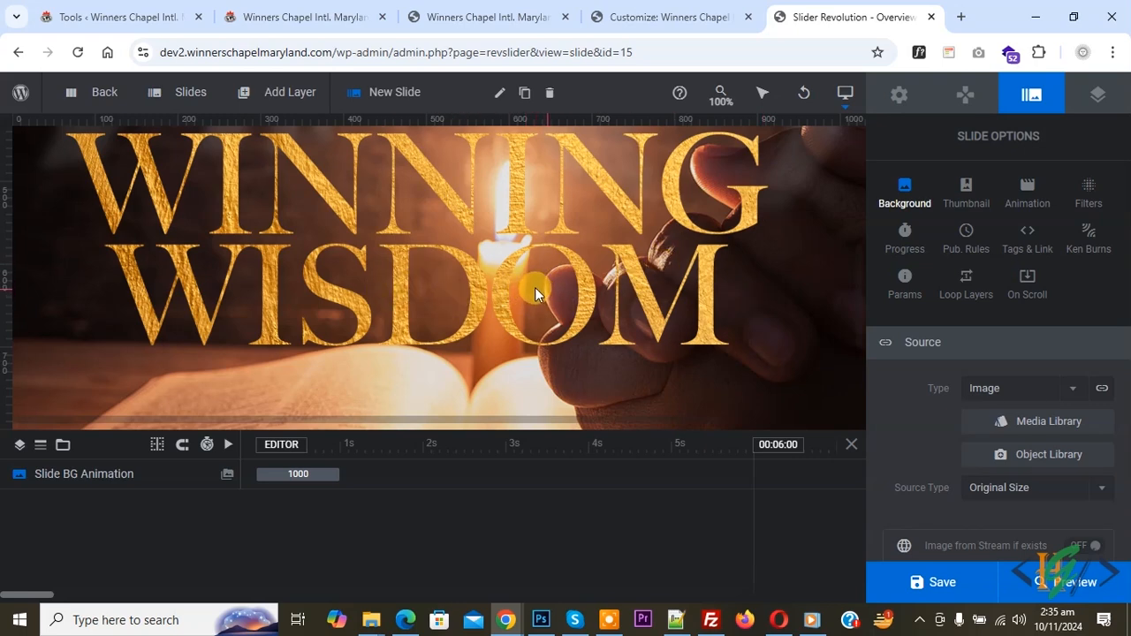
mouse_move(521, 314)
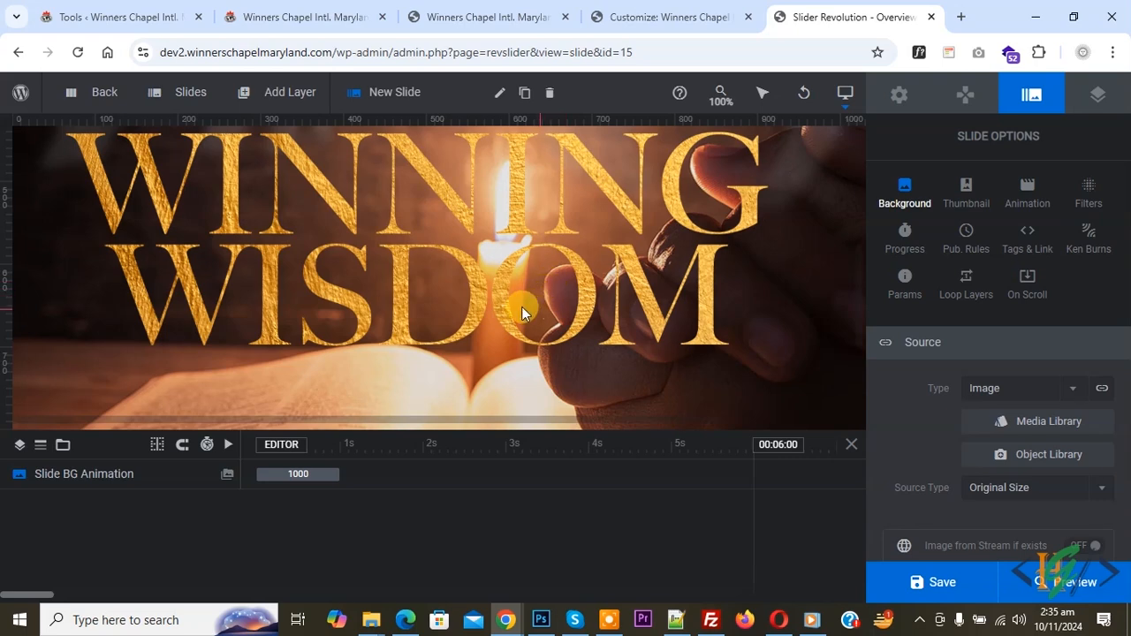
mouse_move(556, 256)
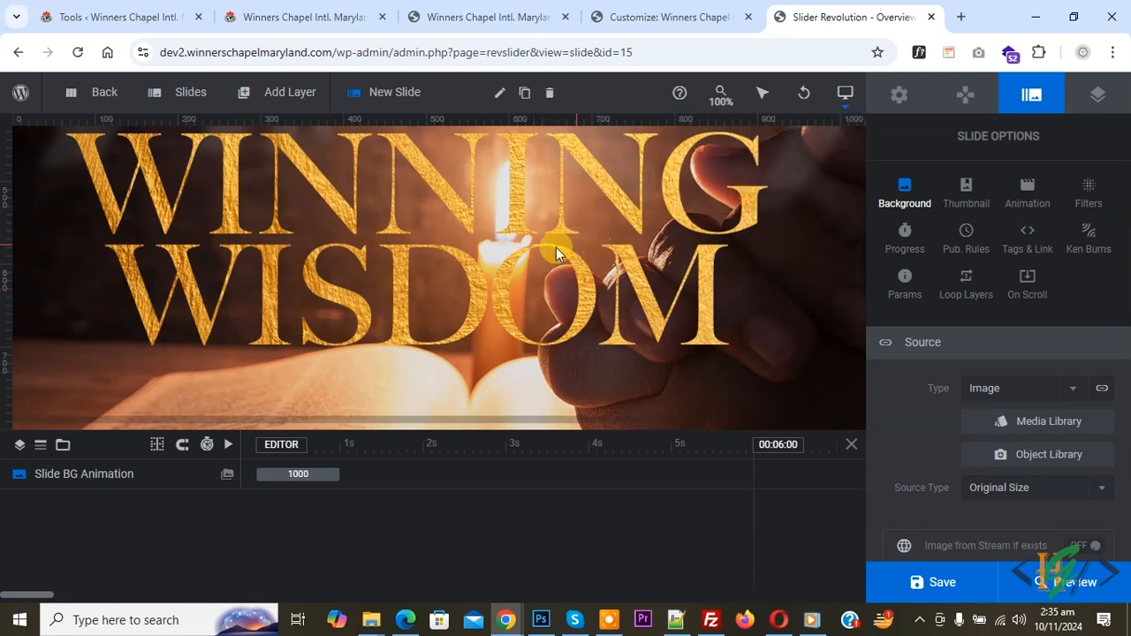
mouse_move(694, 265)
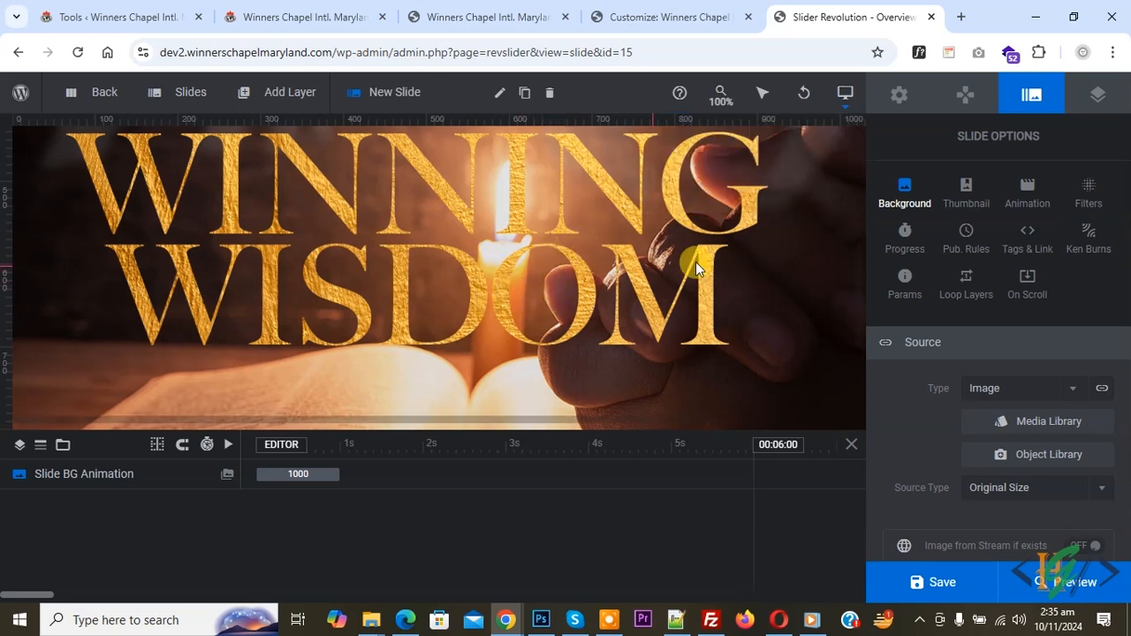
mouse_move(936, 144)
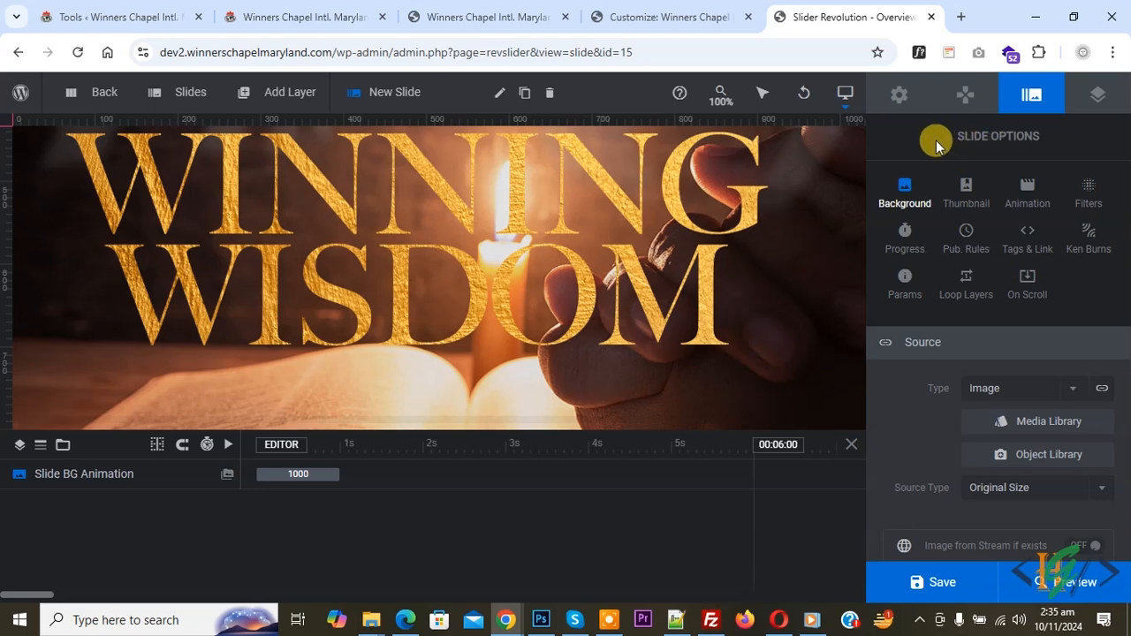
Step: Set the desktop slide background image position to X -2% and Y 0%
left_click(844, 93)
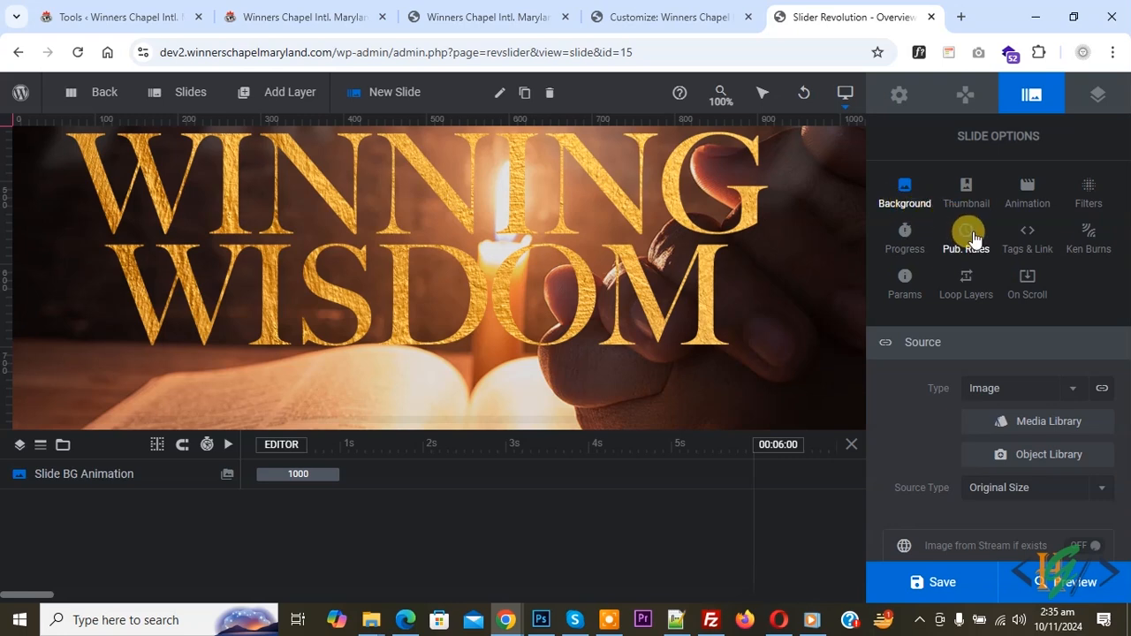
left_click(904, 190)
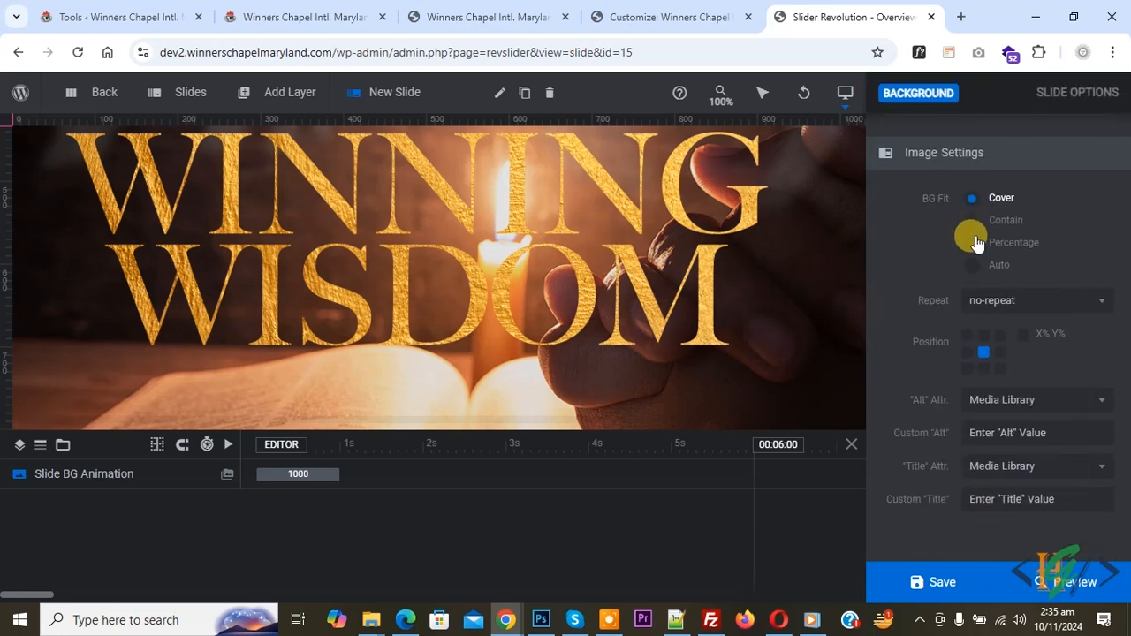
mouse_move(967, 347)
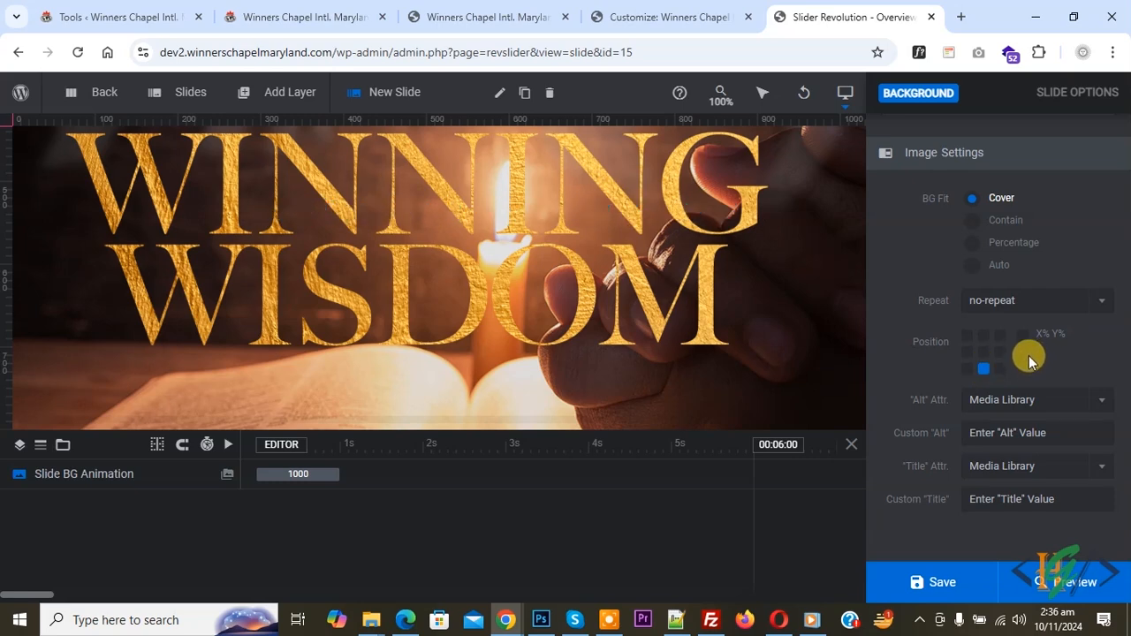
mouse_move(1028, 343)
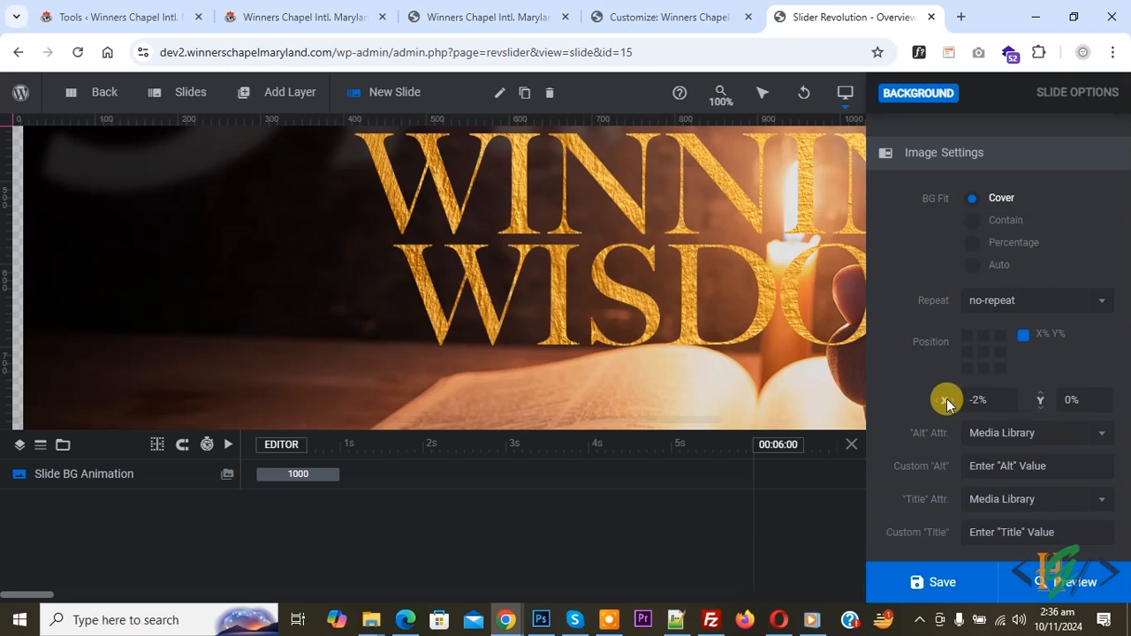
mouse_move(1038, 407)
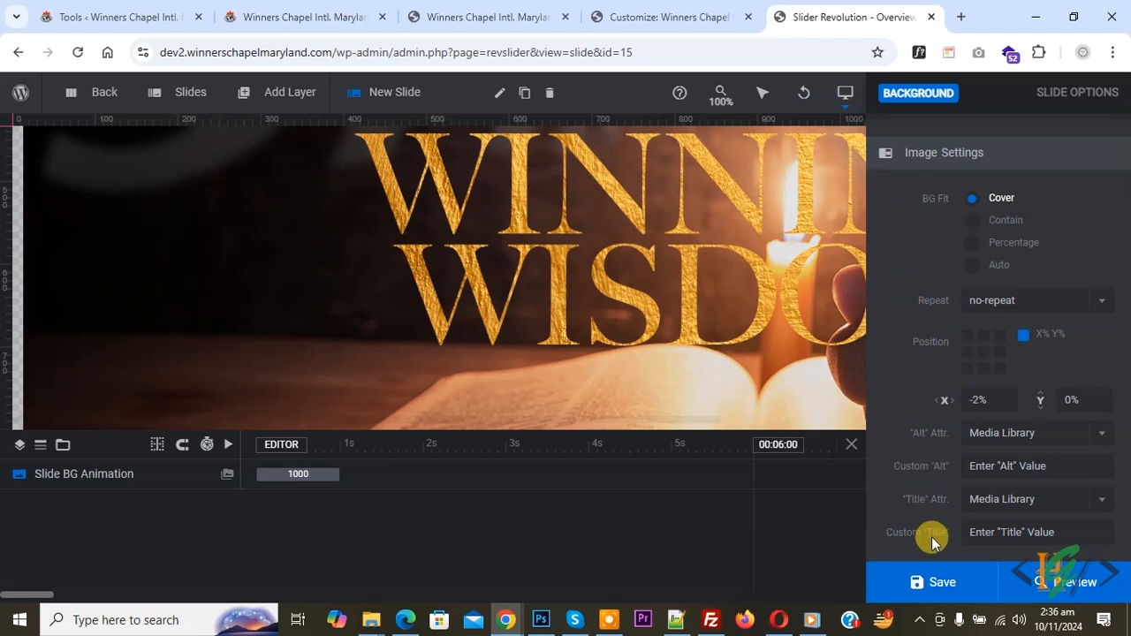
left_click(844, 92)
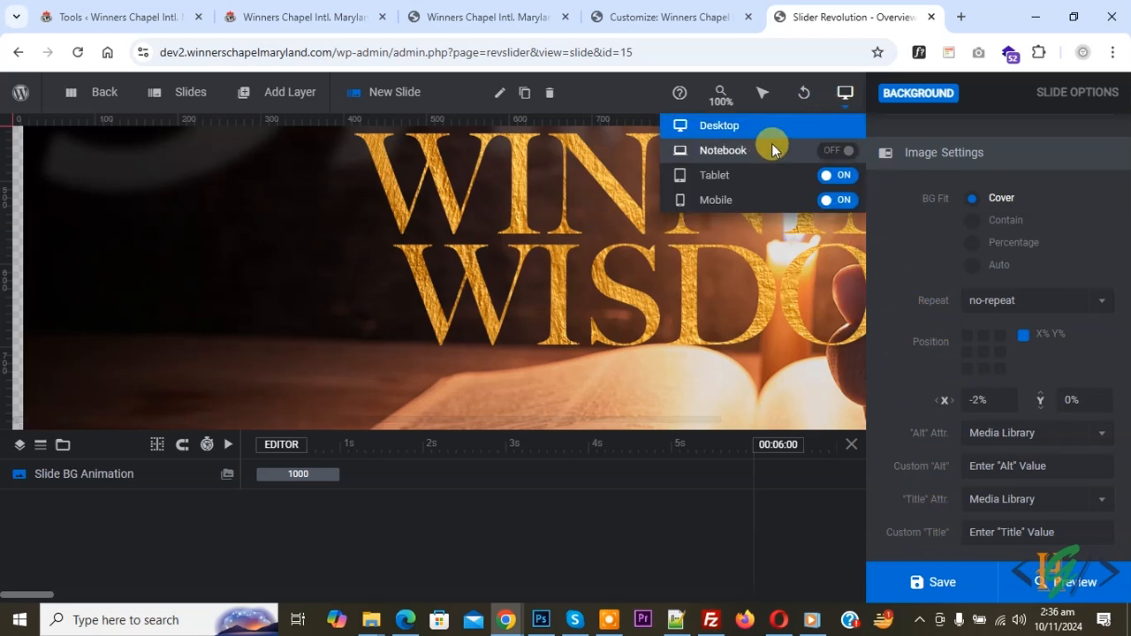
mouse_move(766, 166)
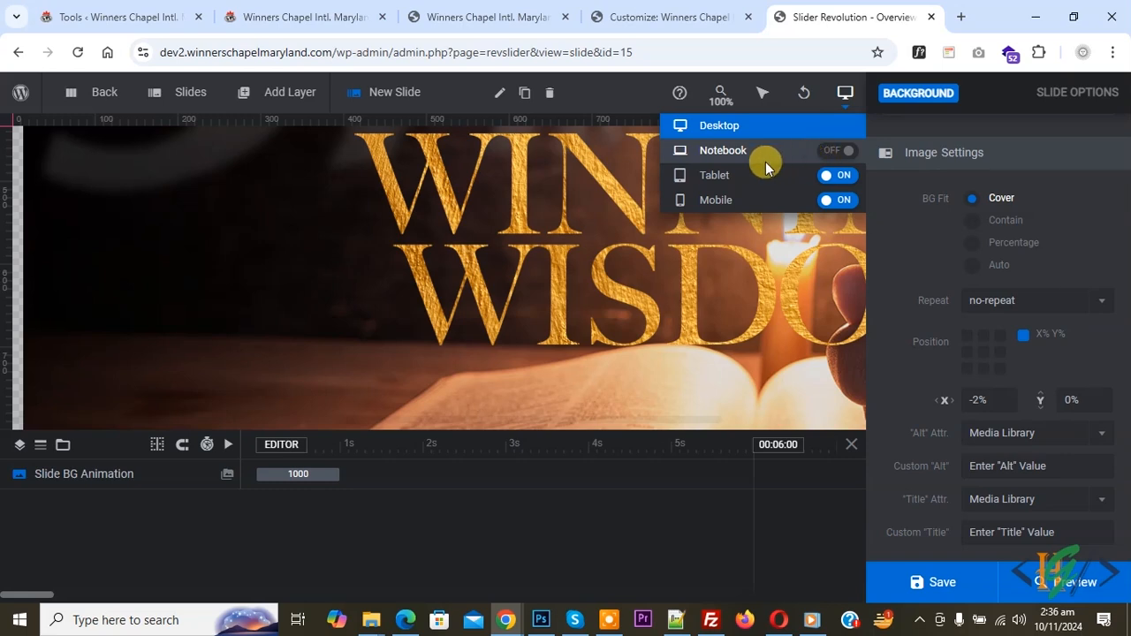
Step: Select Tablet from the device layout dropdown in the top toolbar
left_click(713, 174)
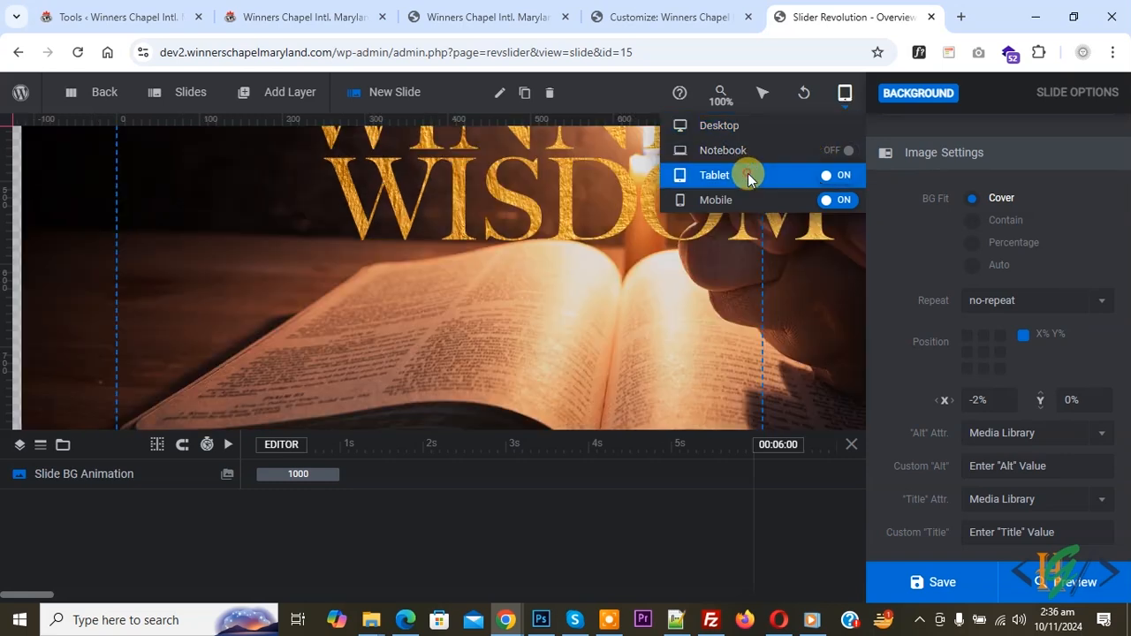
left_click(713, 174)
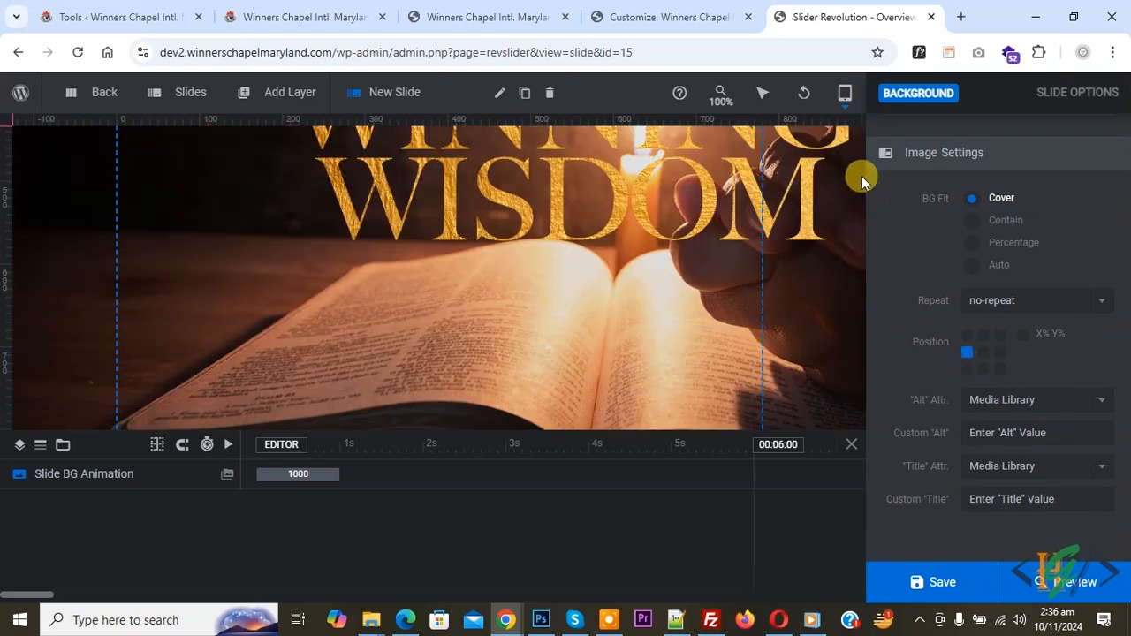
left_click(844, 92)
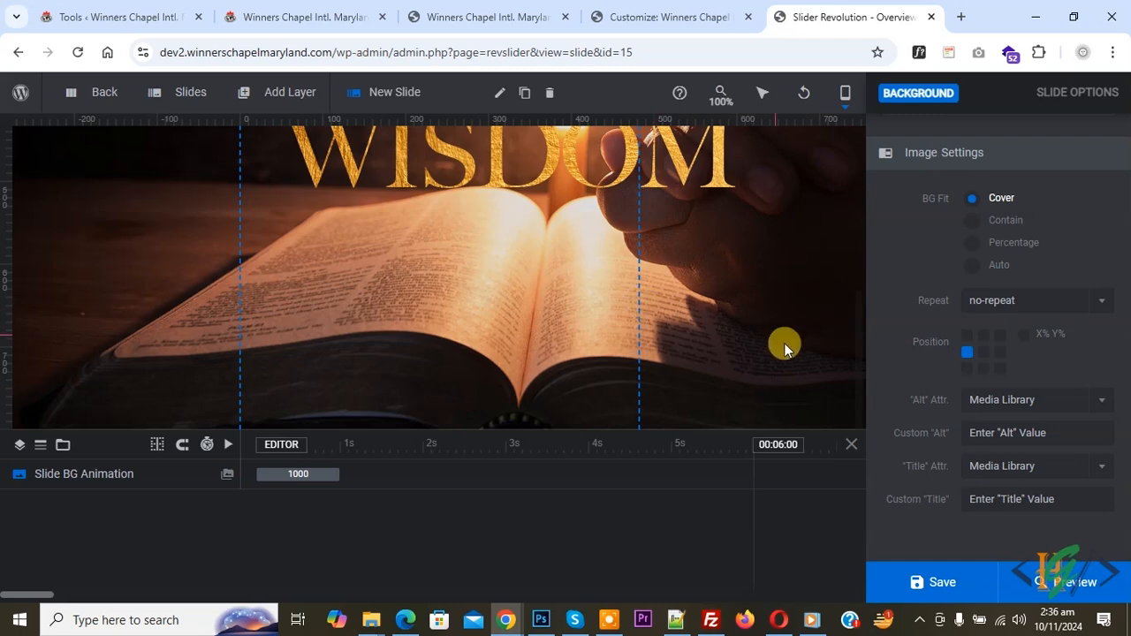
mouse_move(951, 351)
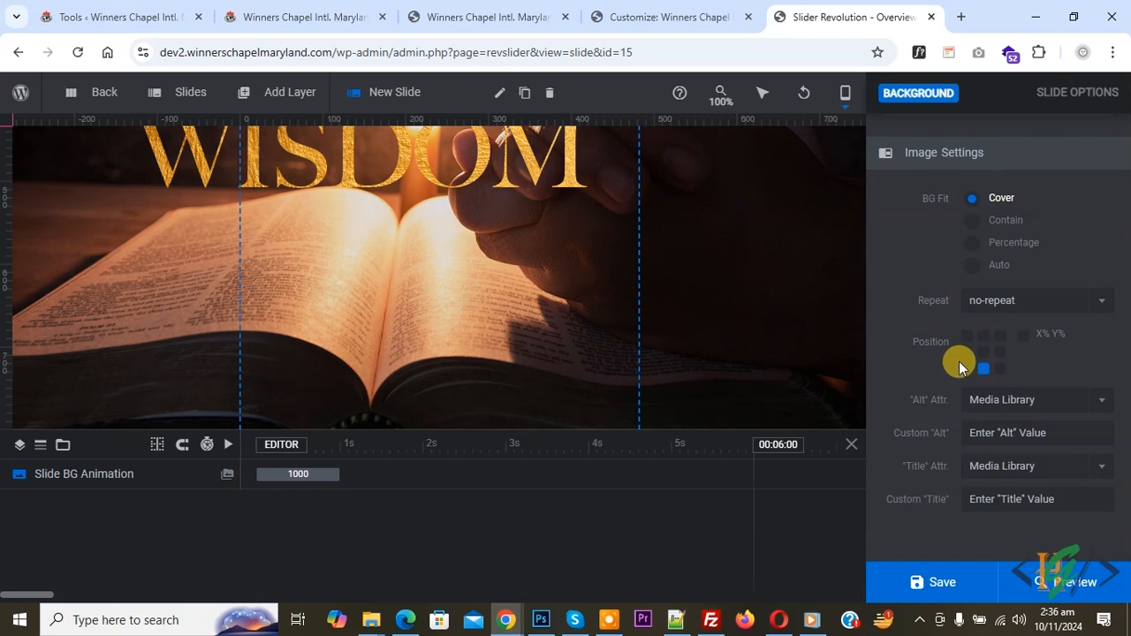
Step: Set the mobile layout's background position to the bottom-center preset
left_click(845, 92)
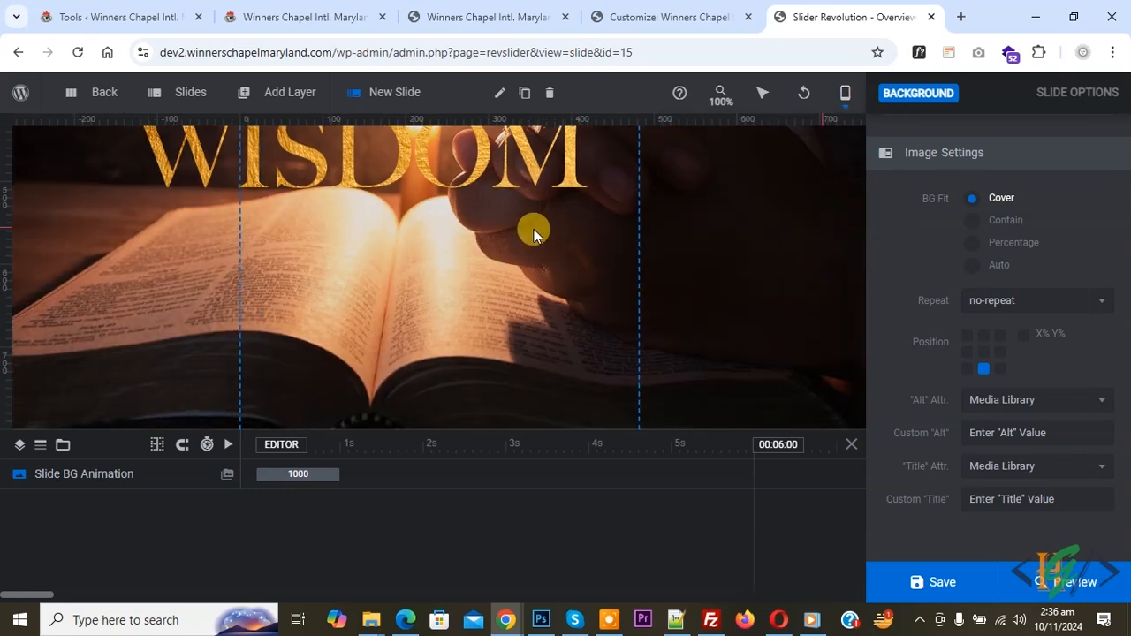
mouse_move(568, 289)
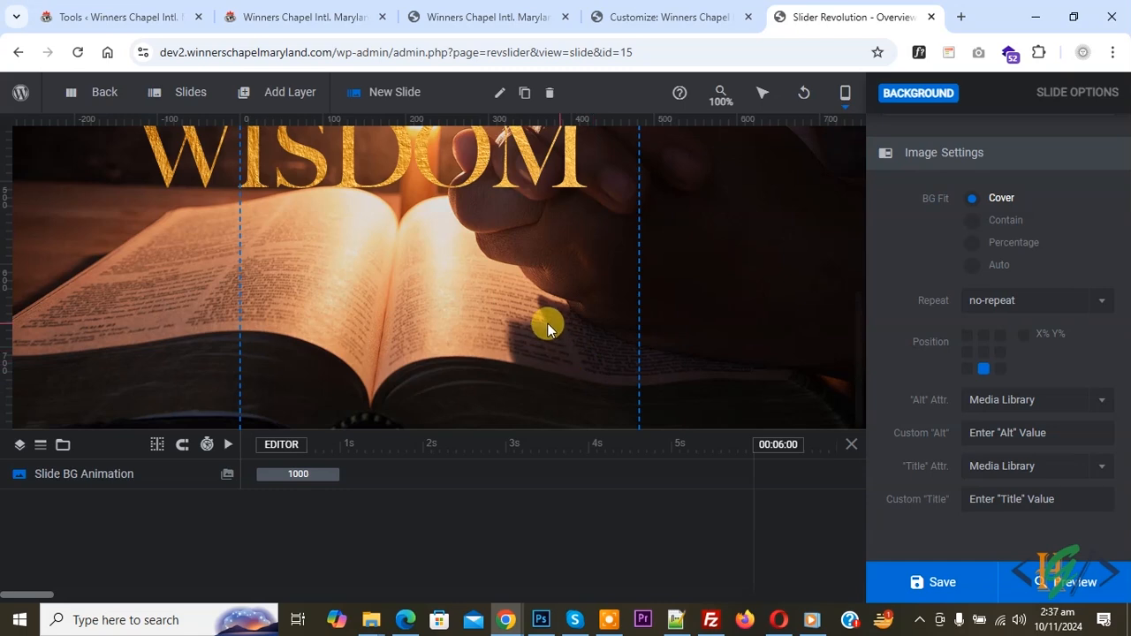
mouse_move(499, 303)
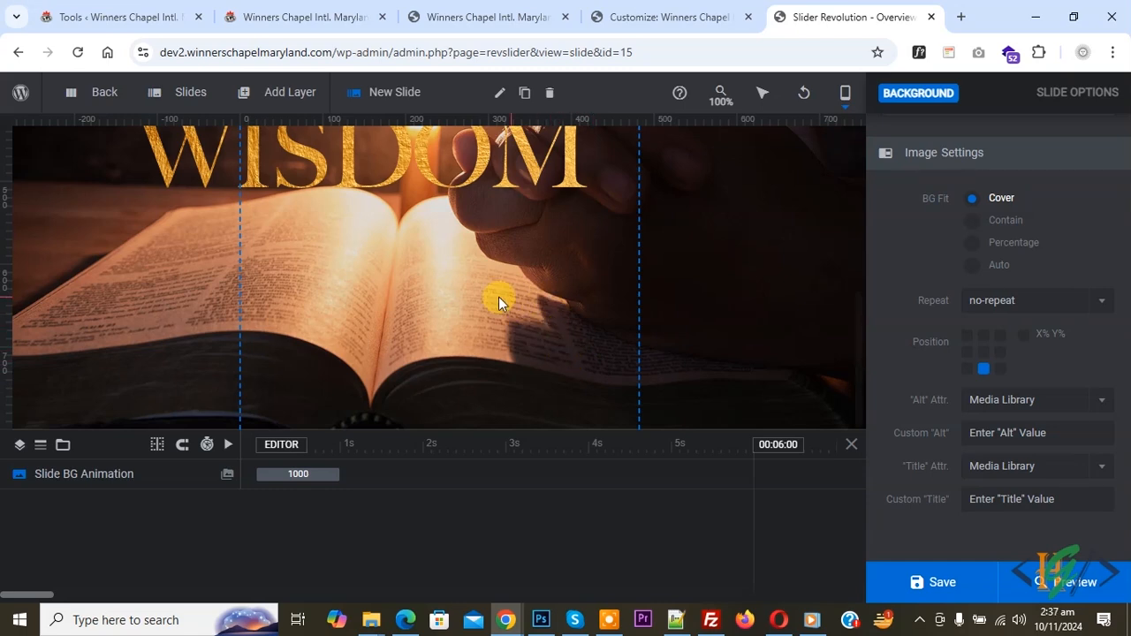